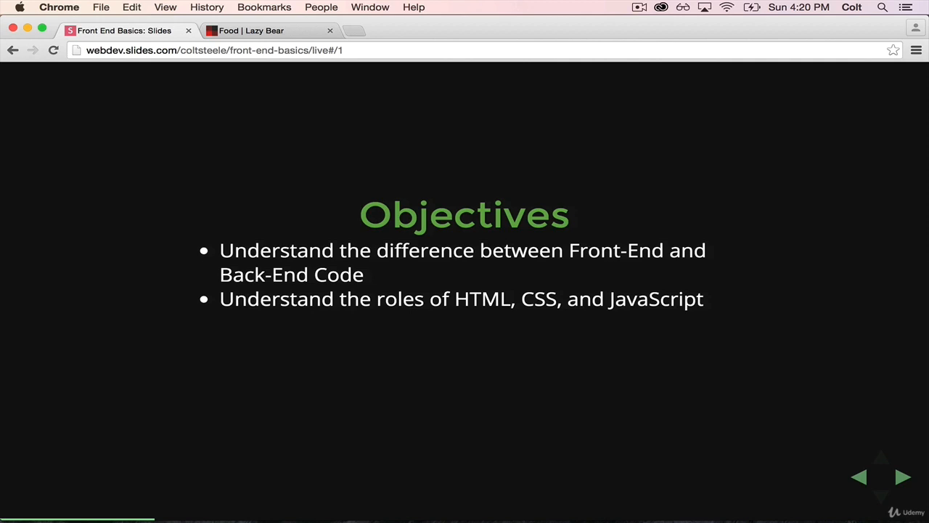
Advance from the Objectives slide to the Front End vs. Back End slide.
{"action": "left_click", "coordinate": [902, 477]}
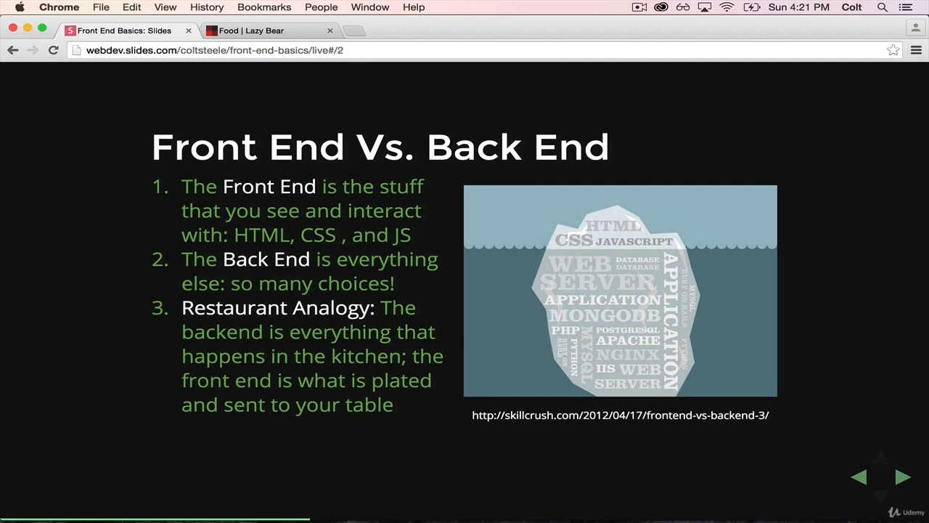
{"action": "mouse_move", "coordinate": [577, 246]}
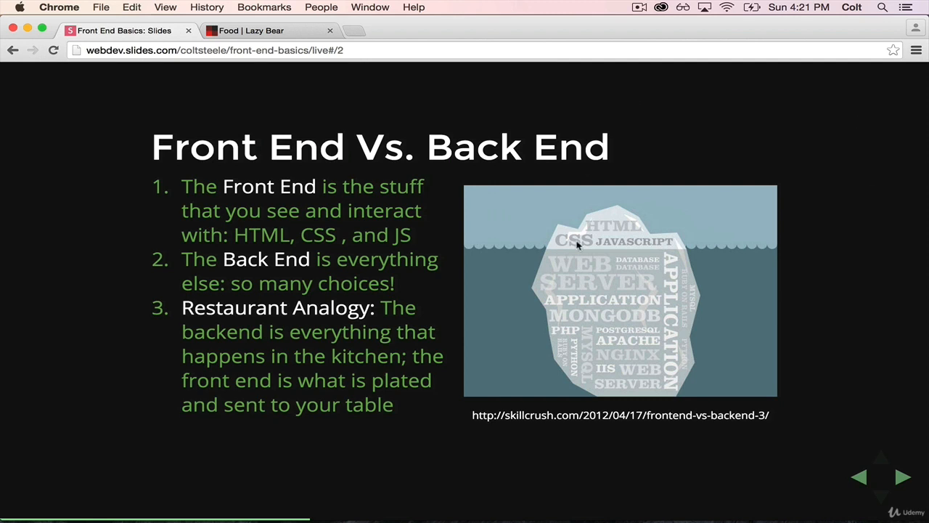
{"action": "mouse_move", "coordinate": [590, 203]}
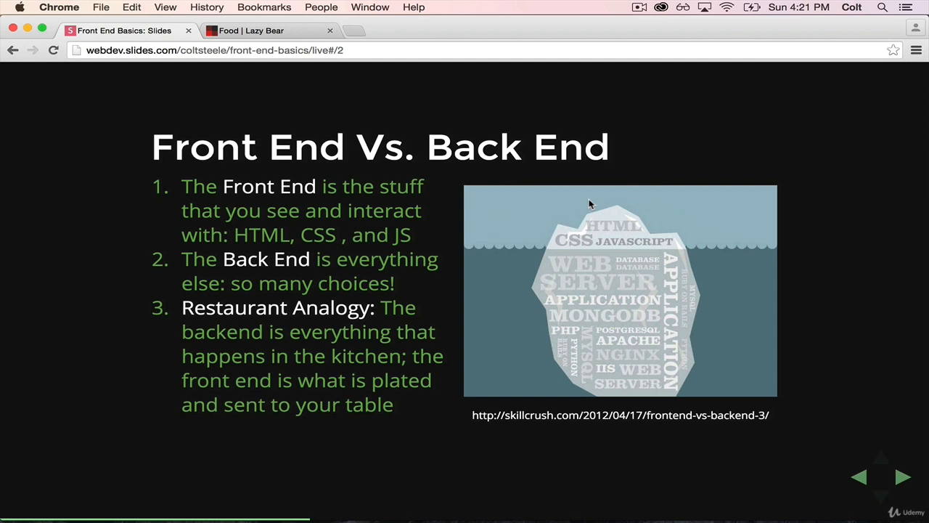
{"action": "mouse_move", "coordinate": [629, 220]}
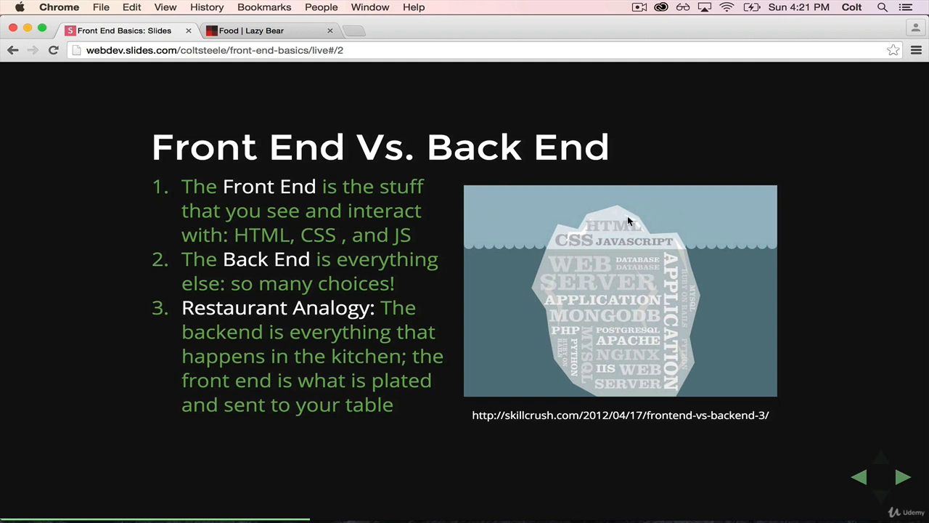
{"action": "mouse_move", "coordinate": [638, 250]}
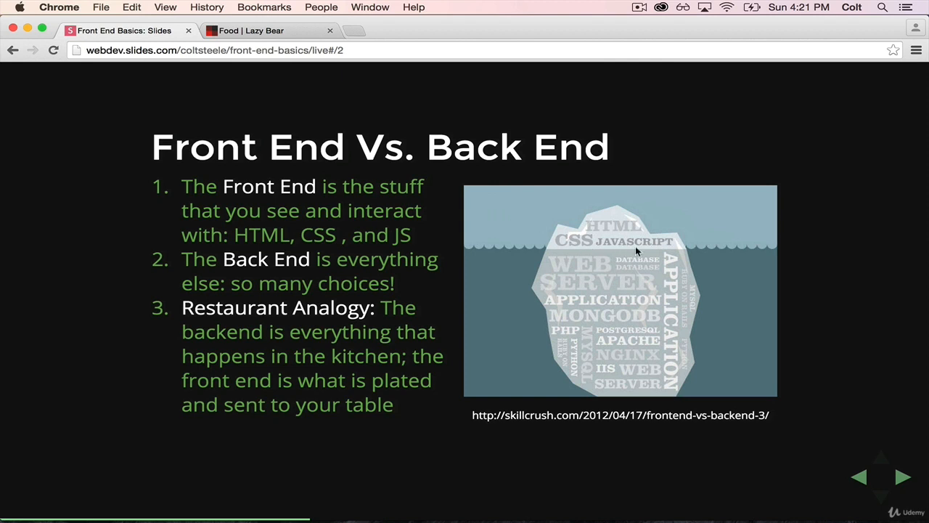
{"action": "mouse_move", "coordinate": [606, 215]}
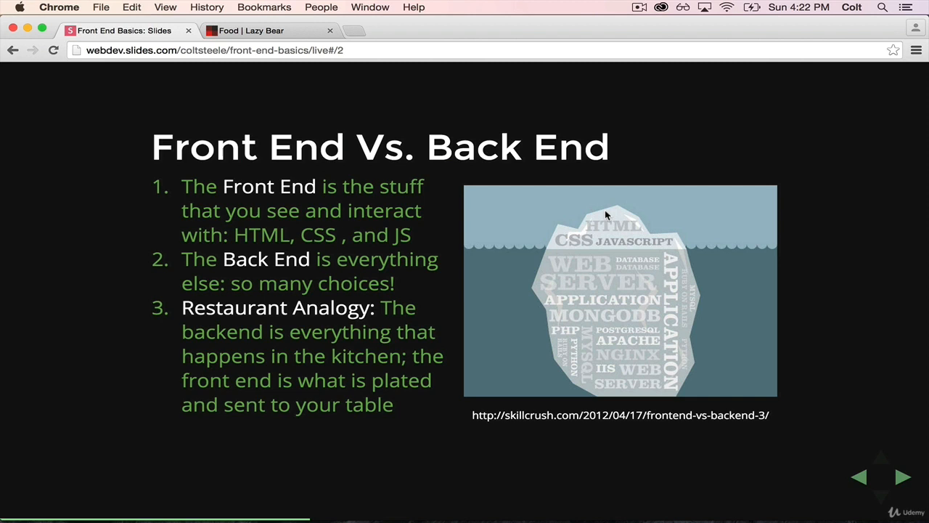
{"action": "mouse_move", "coordinate": [828, 211]}
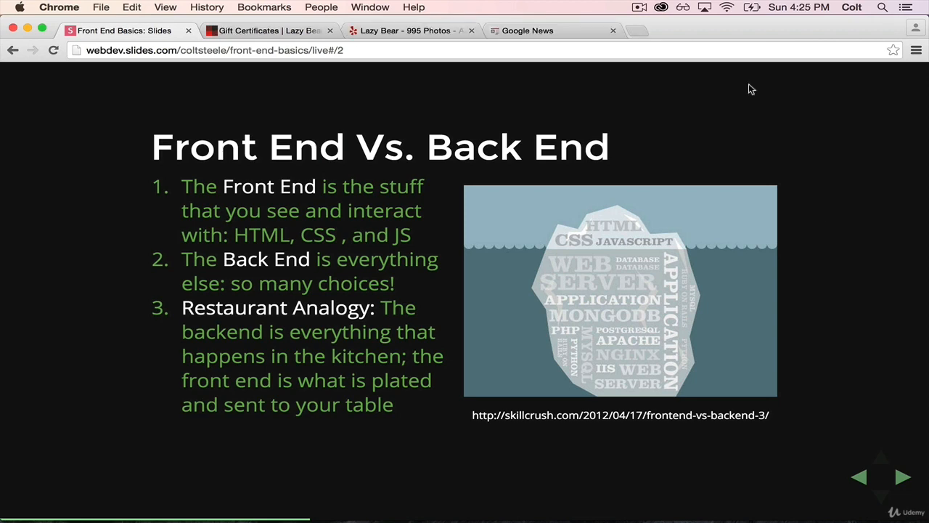
From the Lazy Bear gift certificates page, go to Home and then open FAQs.
{"action": "left_click", "coordinate": [269, 31]}
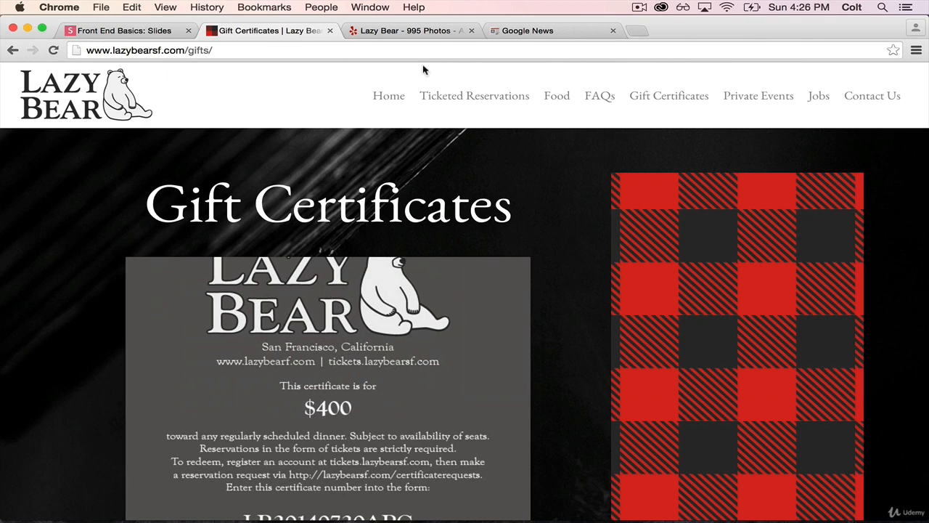
{"action": "left_click", "coordinate": [389, 95]}
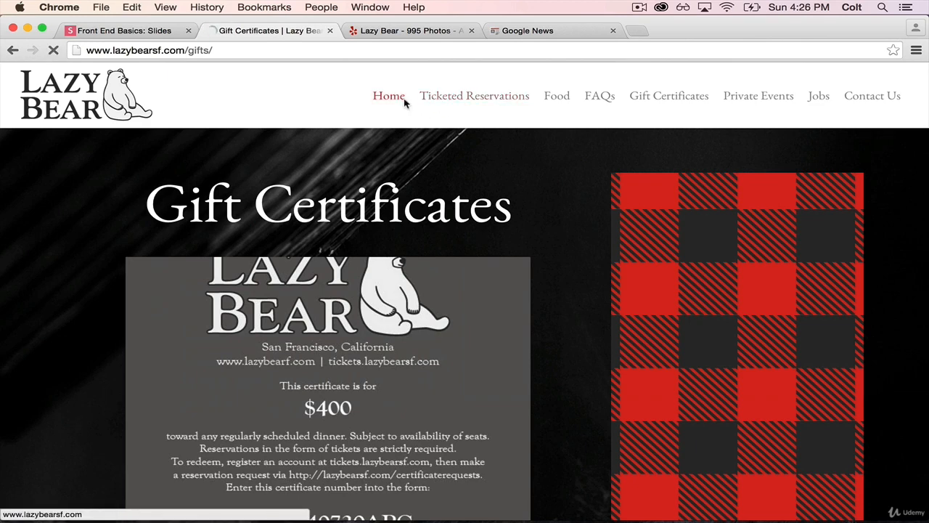
{"action": "left_click", "coordinate": [388, 95]}
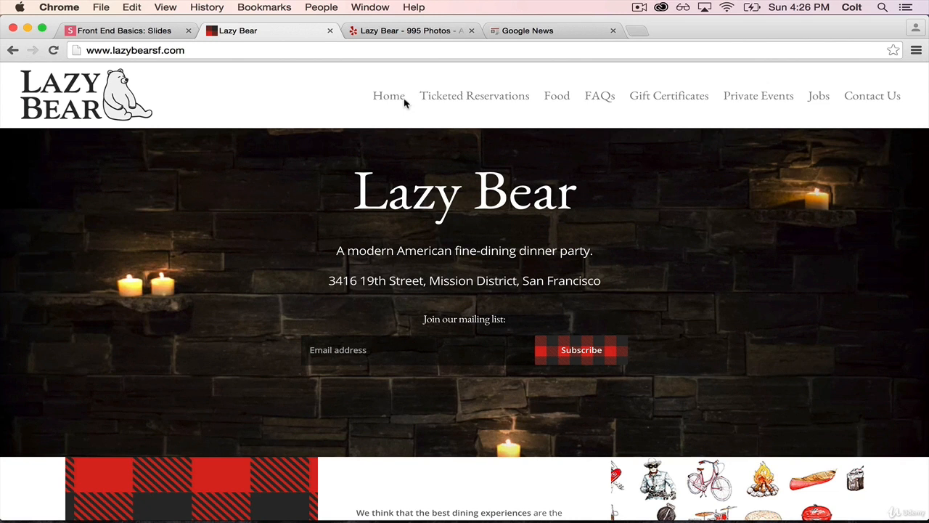
{"action": "mouse_move", "coordinate": [668, 95]}
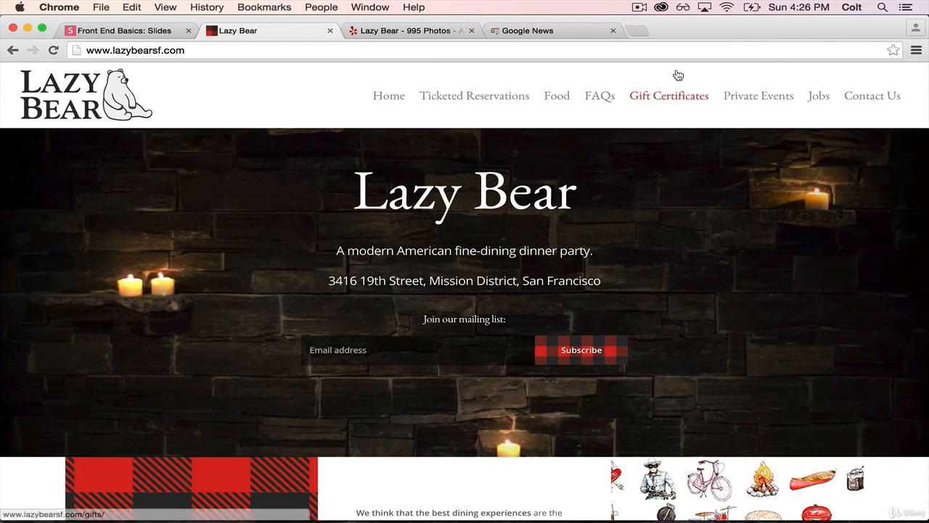
{"action": "left_click", "coordinate": [599, 95]}
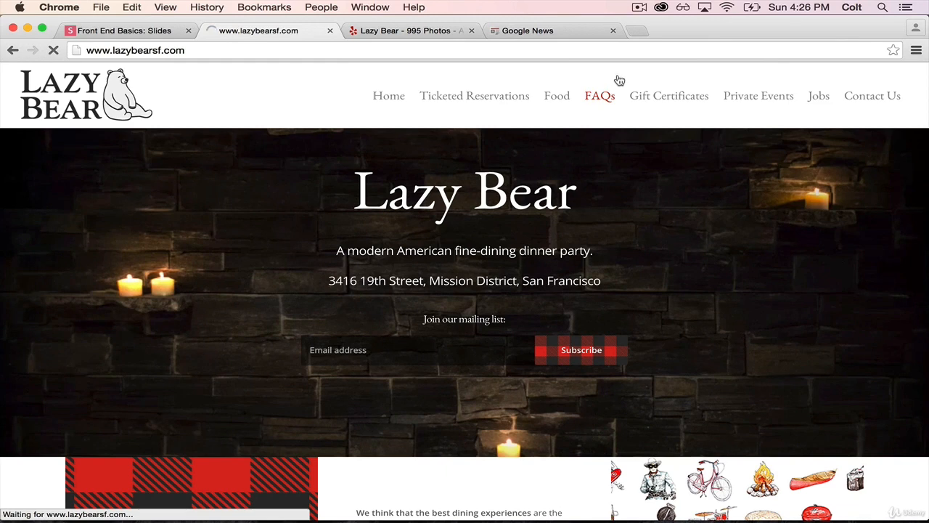
{"action": "left_click", "coordinate": [599, 95]}
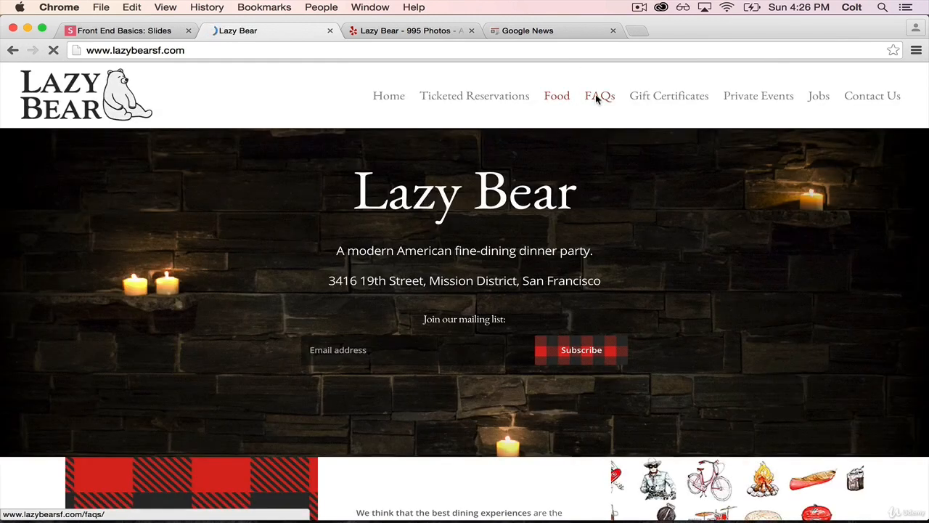
{"action": "left_click", "coordinate": [599, 95]}
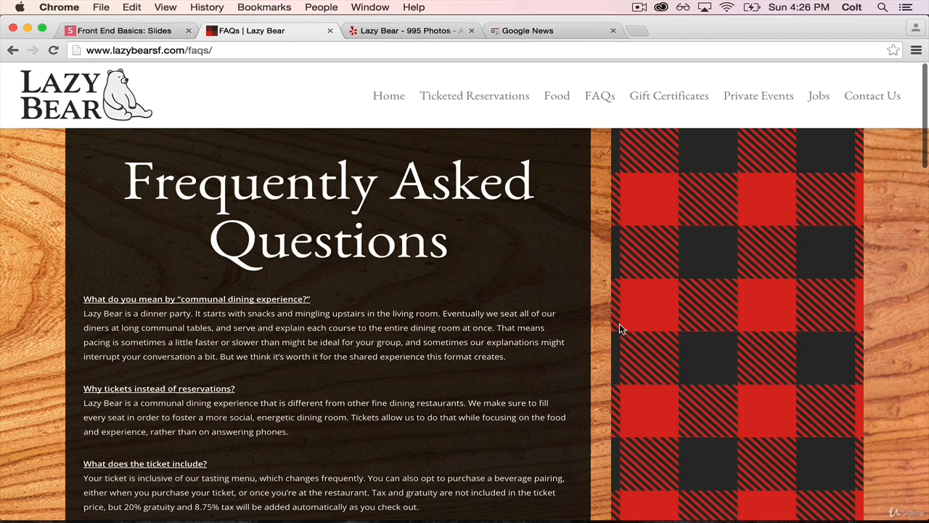
On Yelp's Lazy Bear listing, mark the photo-collage review as funny and useful.
{"action": "left_click", "coordinate": [410, 30]}
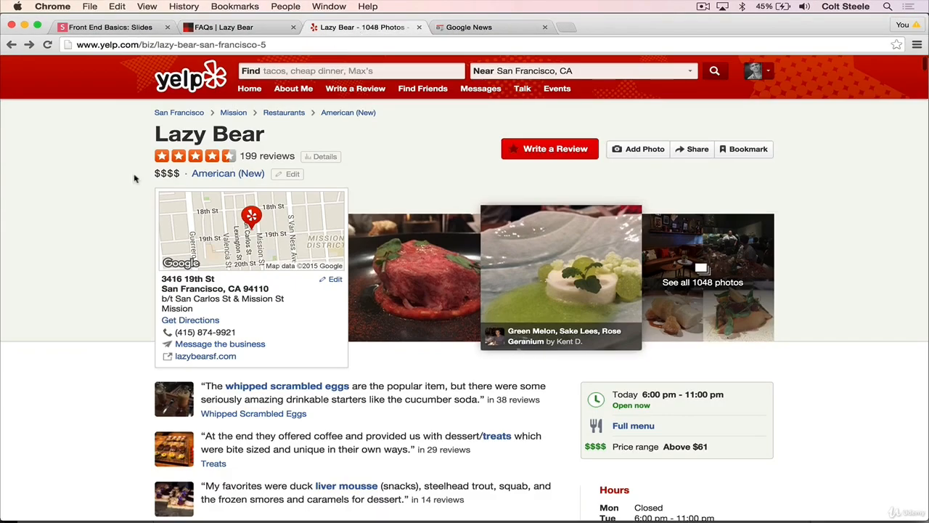
{"action": "scroll", "scroll_direction": "down", "scroll_amount": 3}
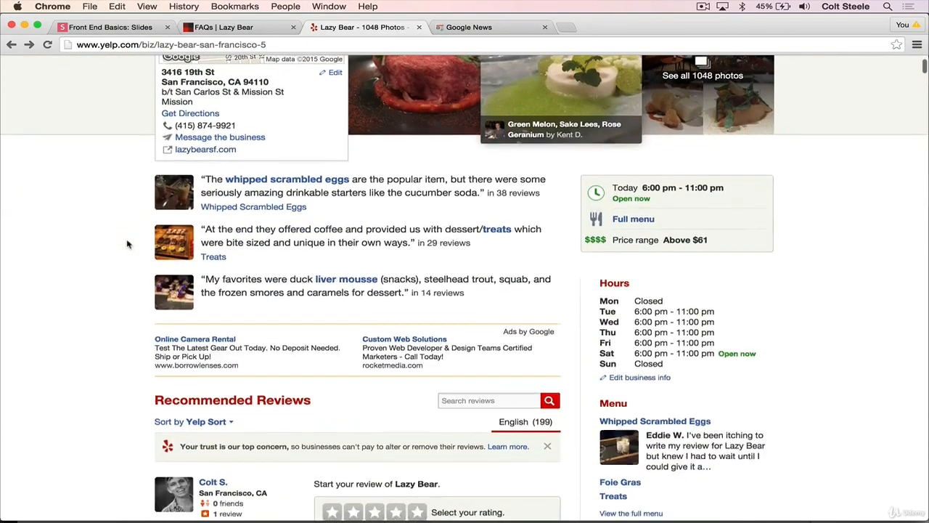
{"action": "scroll", "scroll_direction": "down", "scroll_amount": 3}
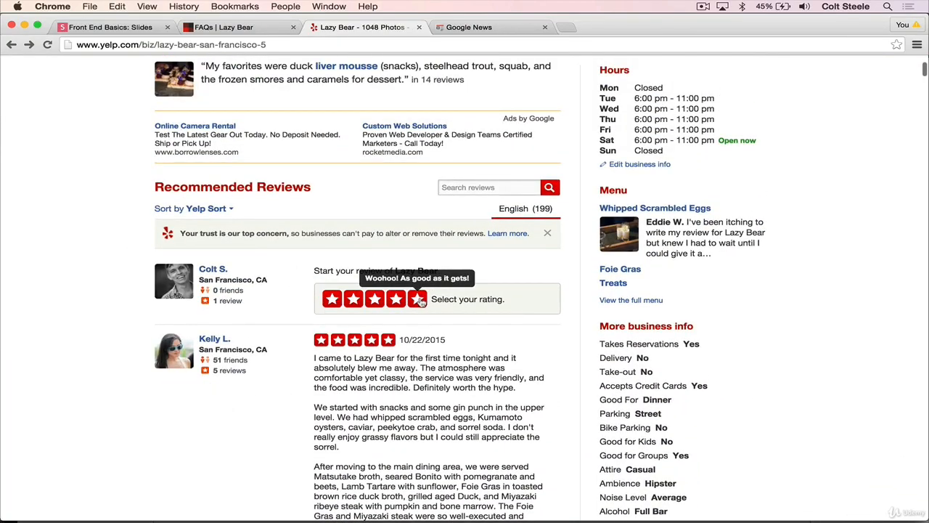
{"action": "left_click", "coordinate": [418, 298]}
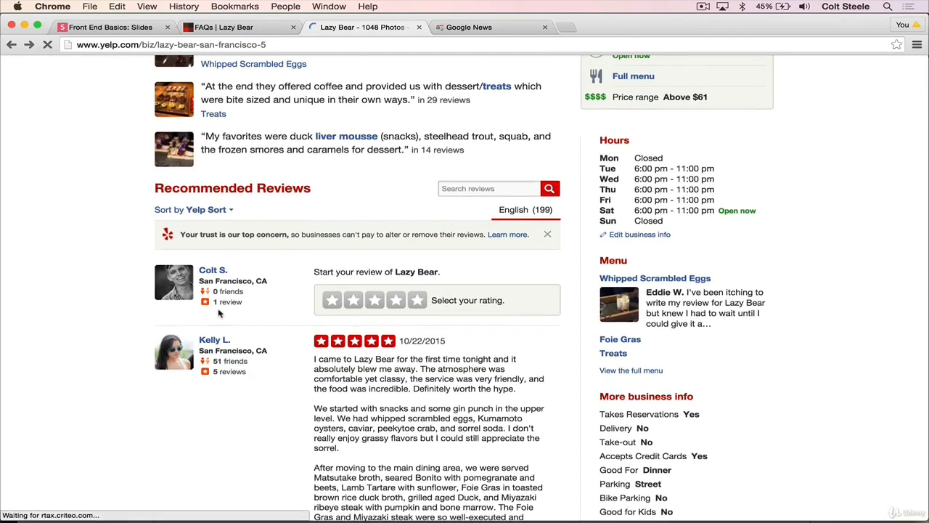
{"action": "scroll", "scroll_direction": "down", "scroll_amount": 3}
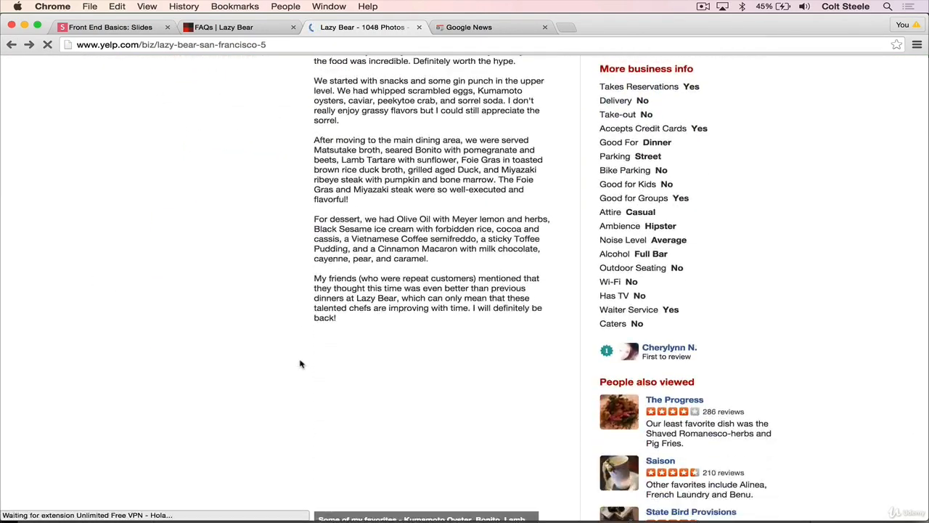
{"action": "scroll", "scroll_direction": "down", "scroll_amount": 3}
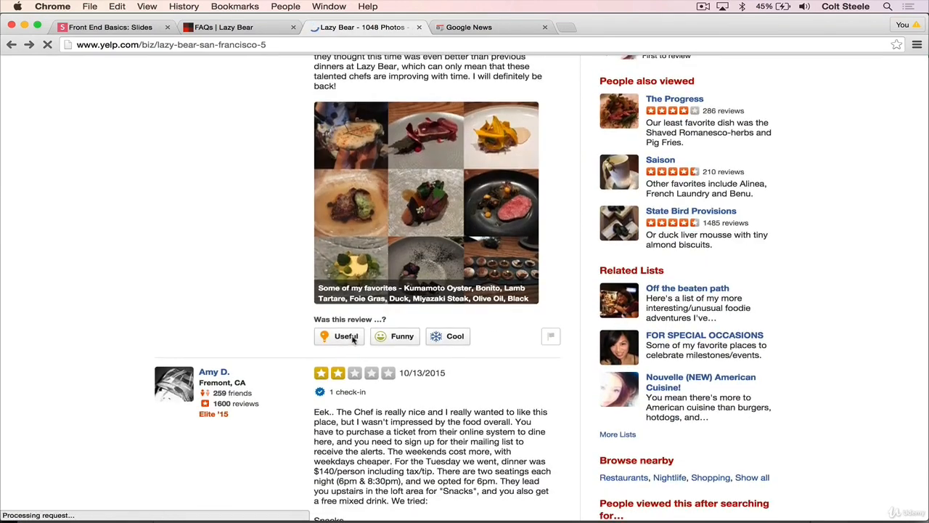
{"action": "left_click", "coordinate": [340, 335]}
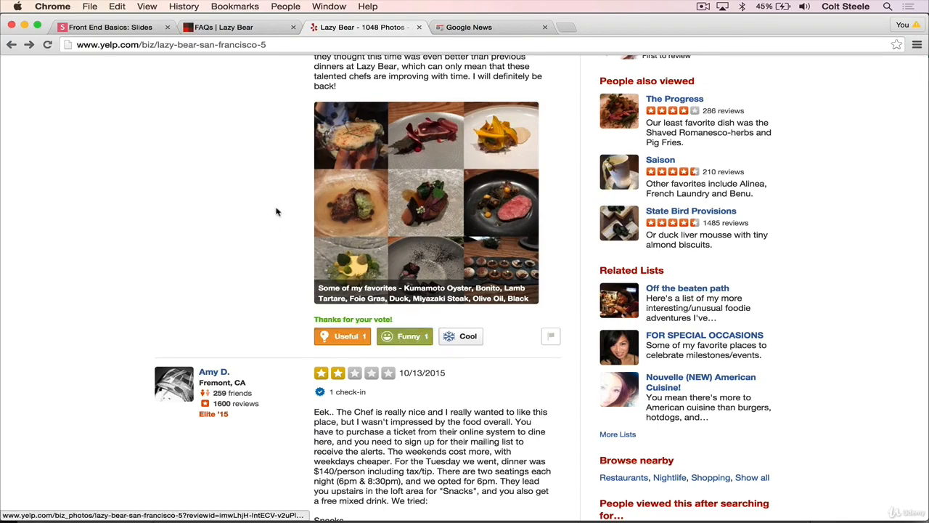
{"action": "scroll", "scroll_direction": "up", "scroll_amount": 3}
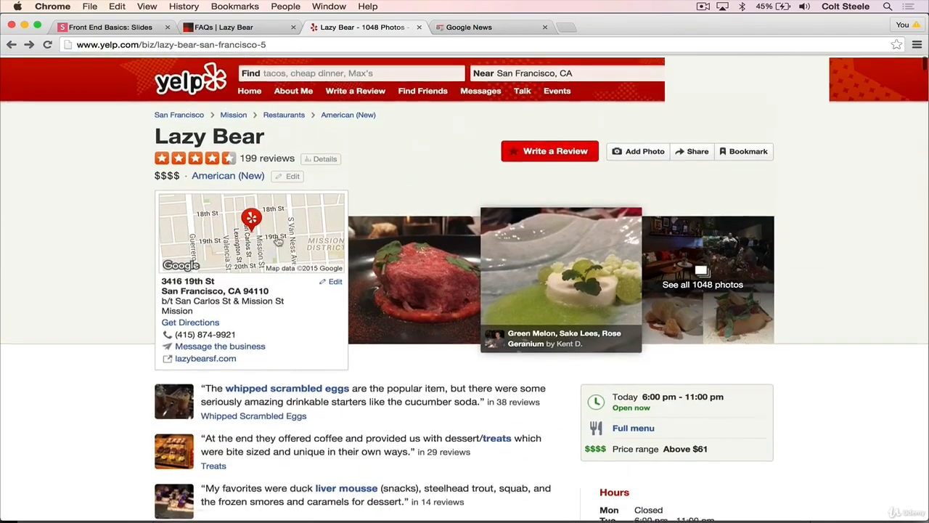
{"action": "scroll", "scroll_direction": "down", "scroll_amount": 3}
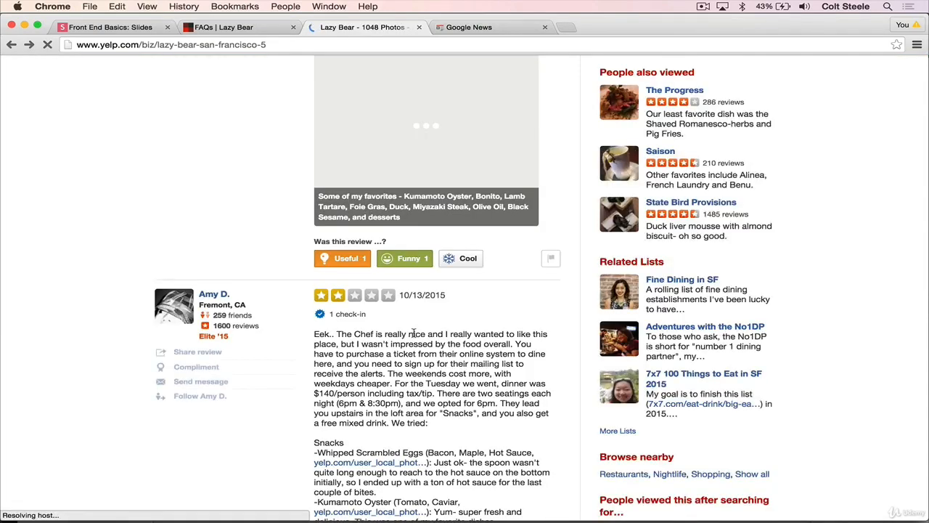
{"action": "scroll", "scroll_direction": "down", "scroll_amount": 3}
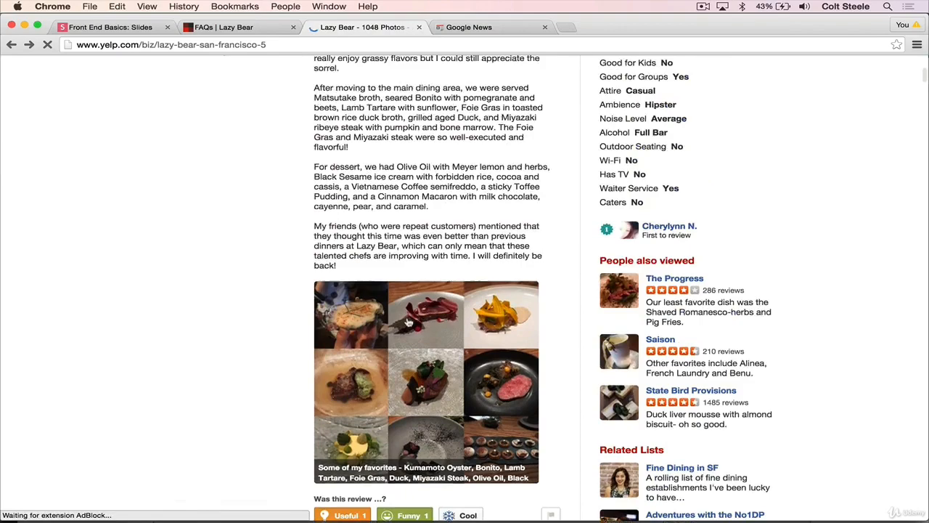
{"action": "scroll", "scroll_direction": "up", "scroll_amount": 3}
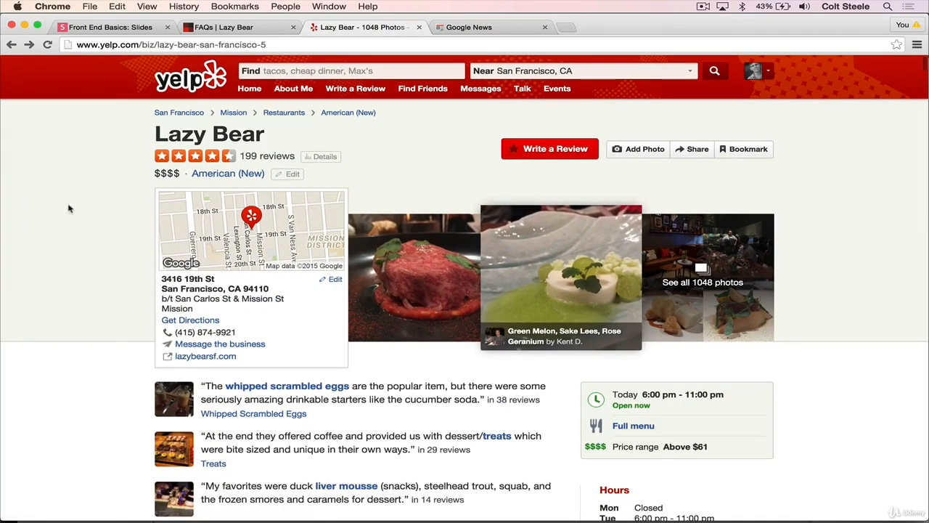
{"action": "mouse_move", "coordinate": [141, 154]}
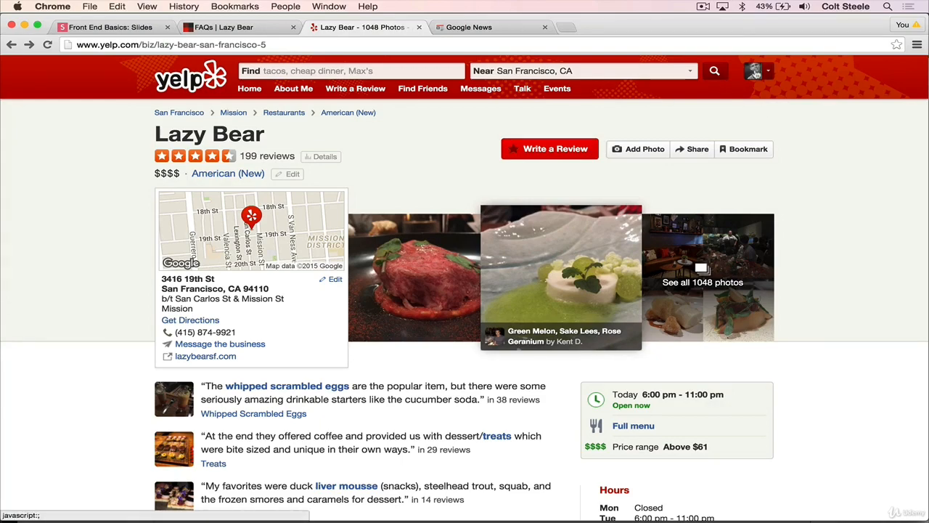
{"action": "scroll", "scroll_direction": "down", "scroll_amount": 3}
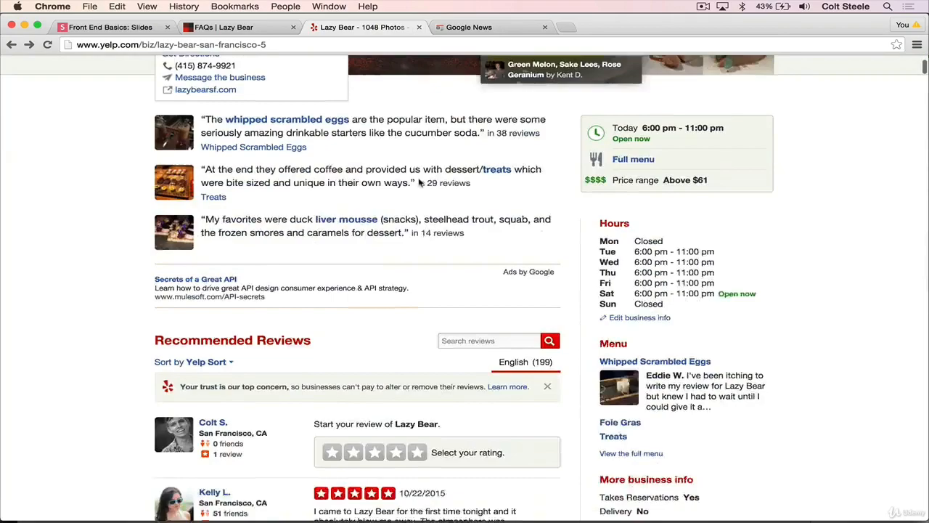
{"action": "scroll", "scroll_direction": "down", "scroll_amount": 3}
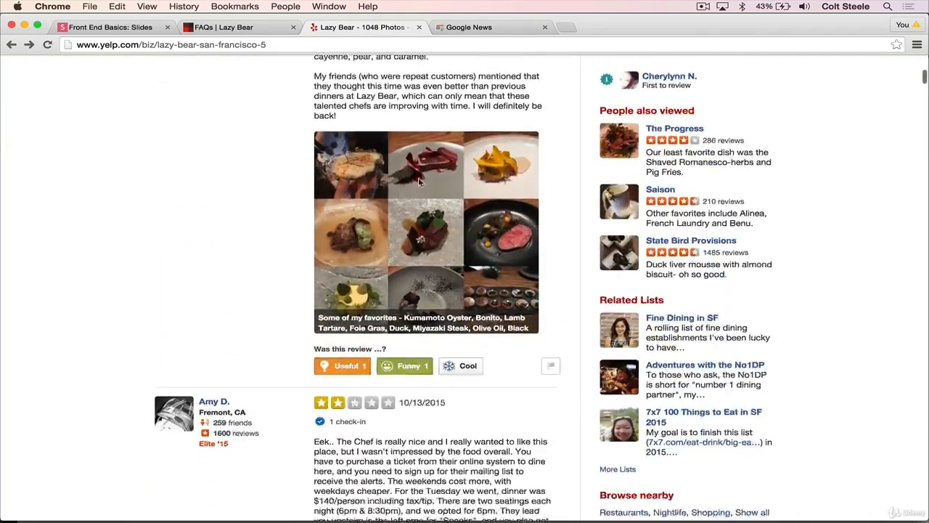
{"action": "scroll", "scroll_direction": "down", "scroll_amount": 3}
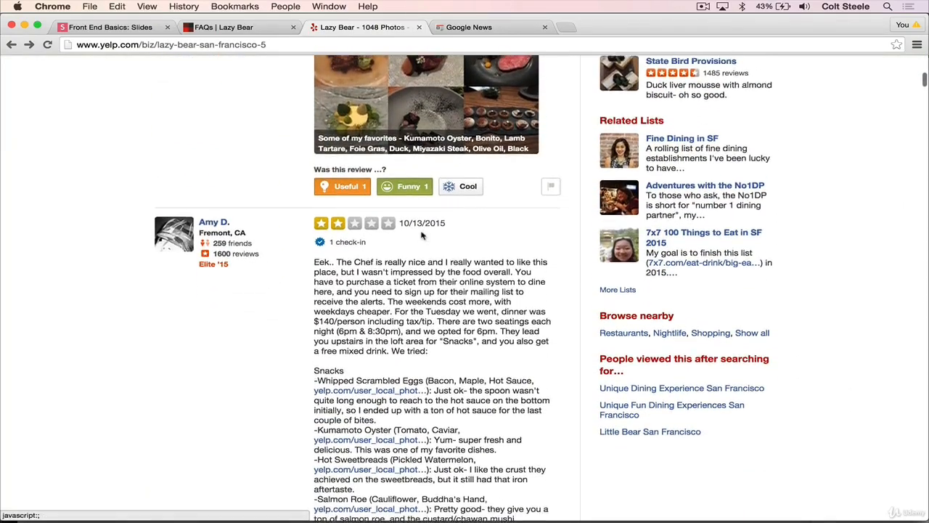
{"action": "scroll", "scroll_direction": "down", "scroll_amount": 3}
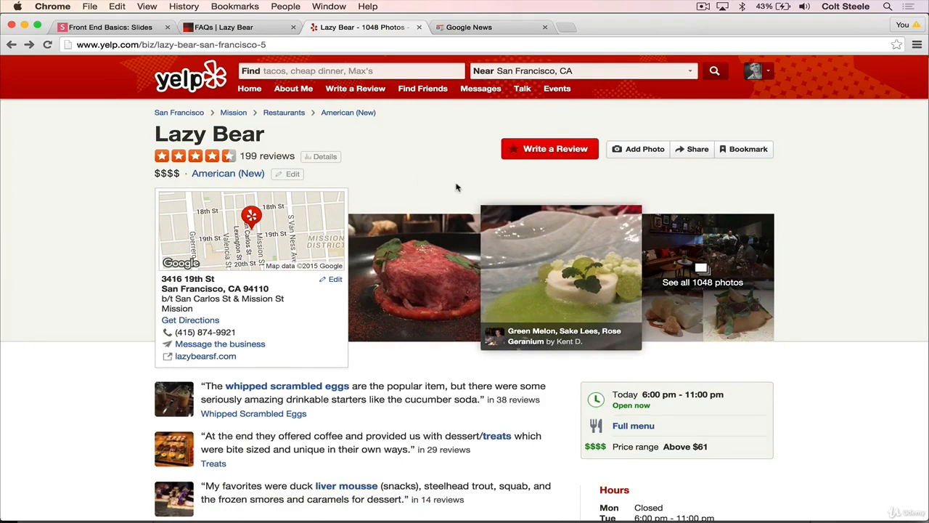
Switch to Google News and scroll through the Top Stories headlines.
{"action": "left_click", "coordinate": [468, 27]}
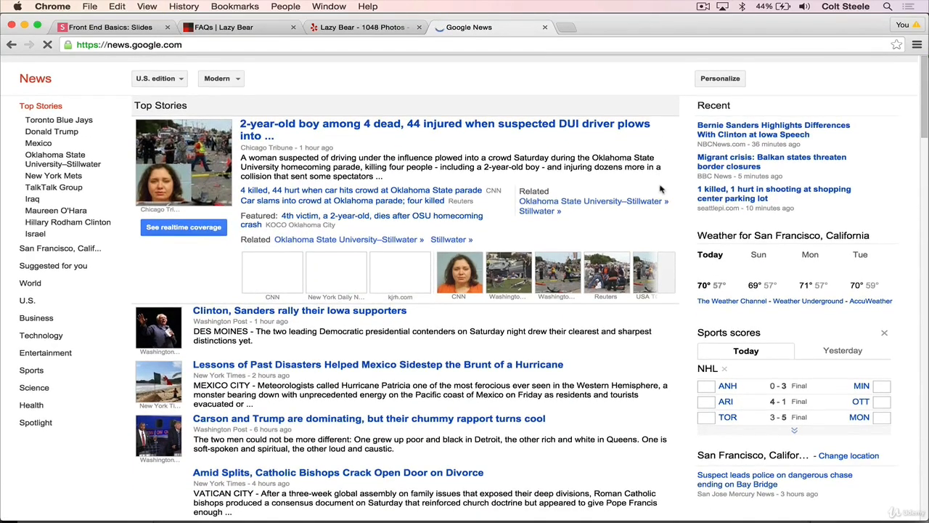
{"action": "scroll", "scroll_direction": "down", "scroll_amount": 3}
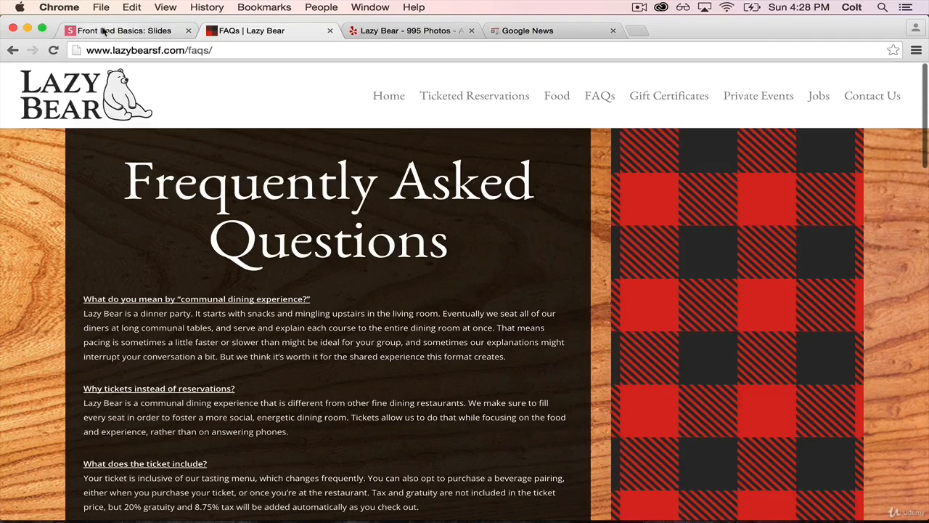
Return to the Front End Basics deck on the Front End vs. Back End slide.
{"action": "left_click", "coordinate": [123, 30]}
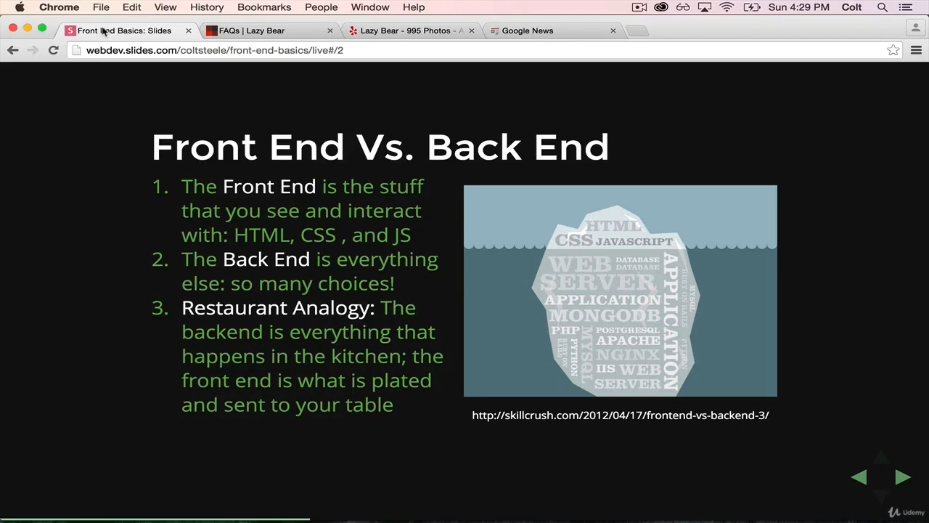
{"action": "mouse_move", "coordinate": [638, 323]}
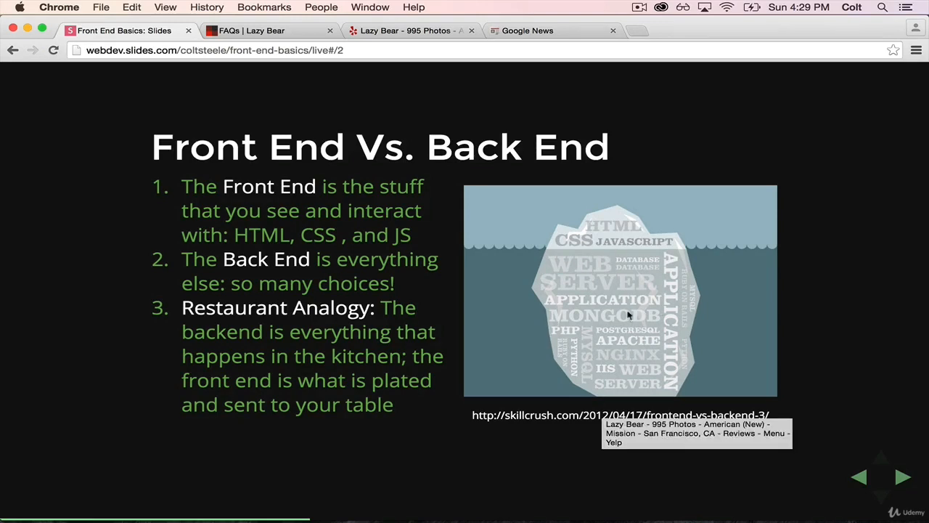
{"action": "mouse_move", "coordinate": [628, 336]}
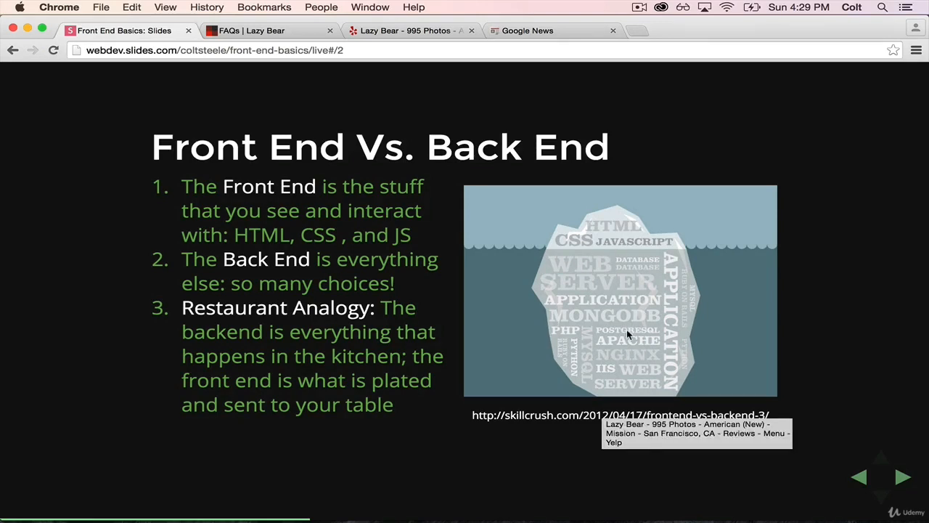
{"action": "mouse_move", "coordinate": [600, 203]}
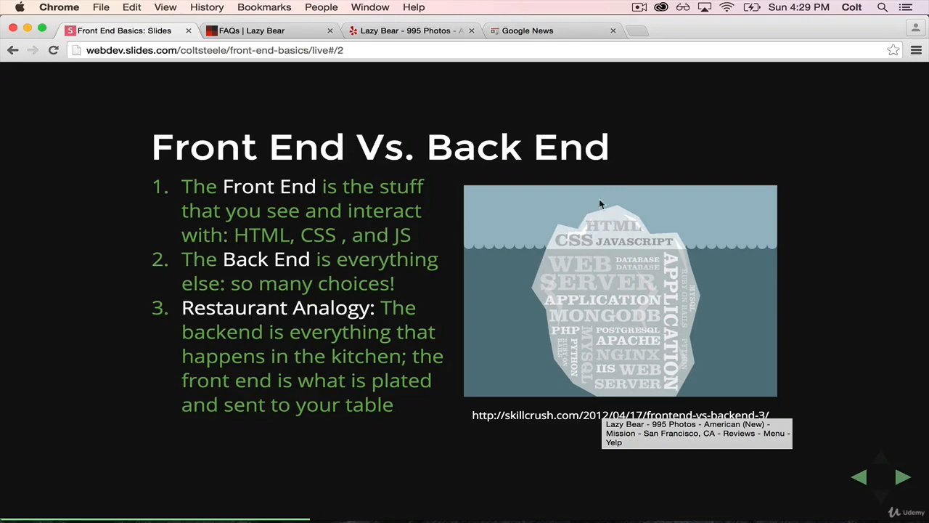
Advance to the HTML slide and highlight the word 'nouns' in its last bullet.
{"action": "left_click", "coordinate": [902, 476]}
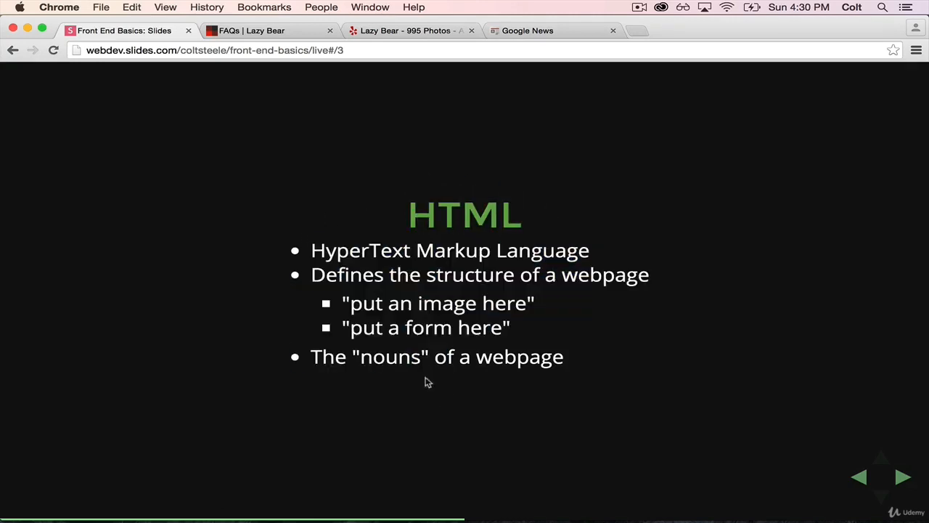
{"action": "double_click", "coordinate": [391, 356]}
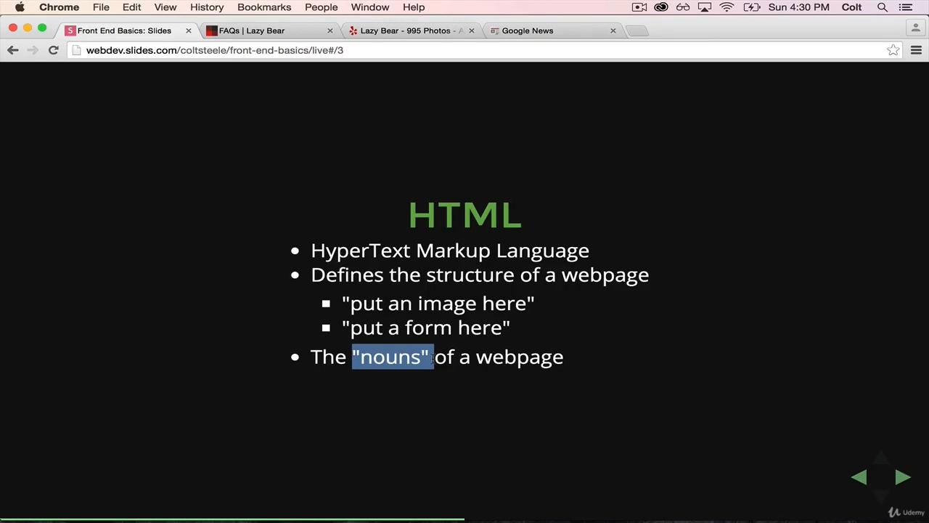
{"action": "left_click", "coordinate": [902, 477]}
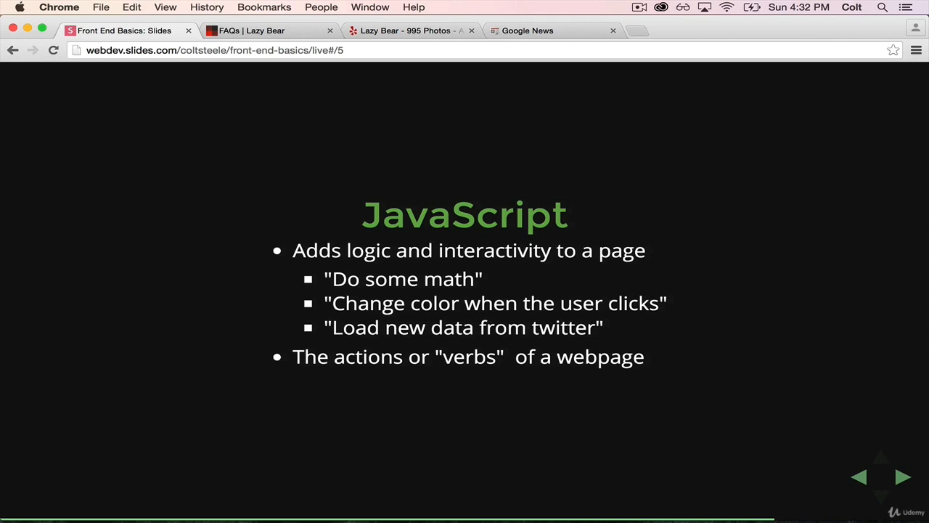
{"action": "left_click", "coordinate": [902, 476]}
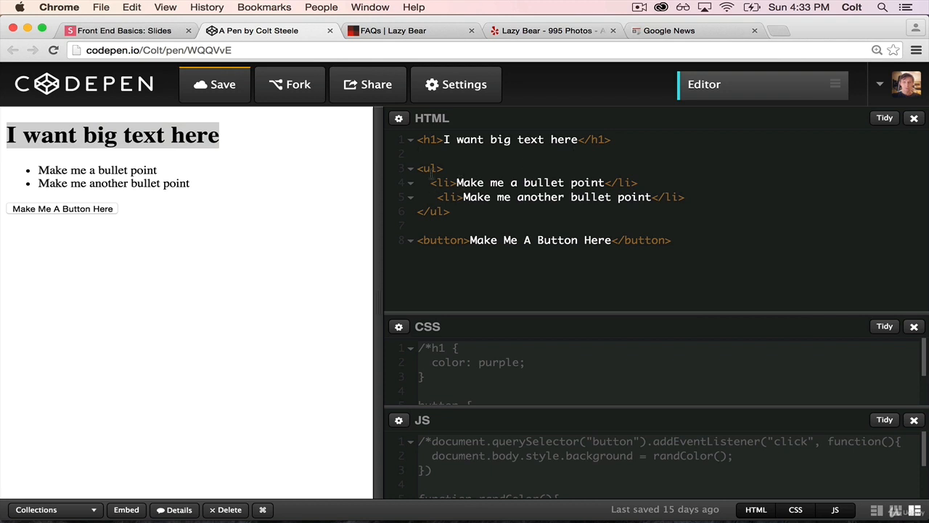
{"action": "left_click", "coordinate": [449, 211]}
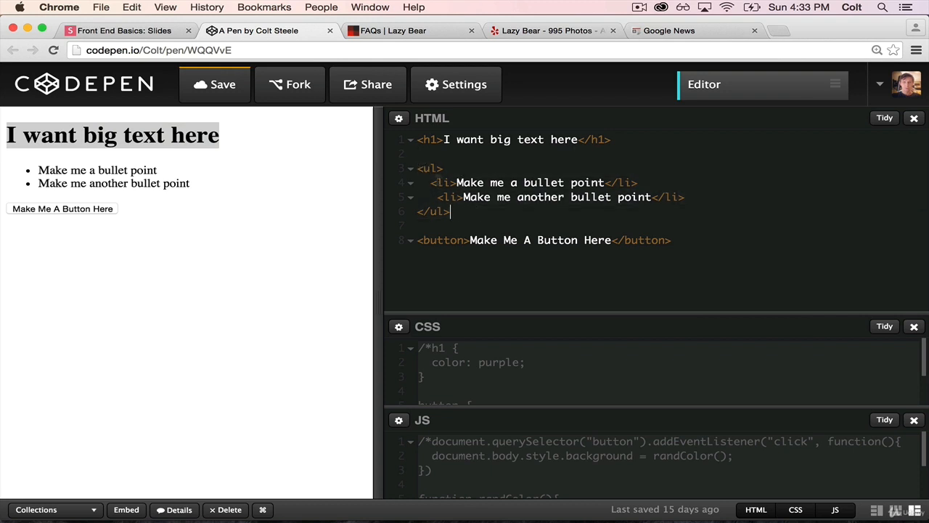
{"action": "left_click", "coordinate": [533, 182]}
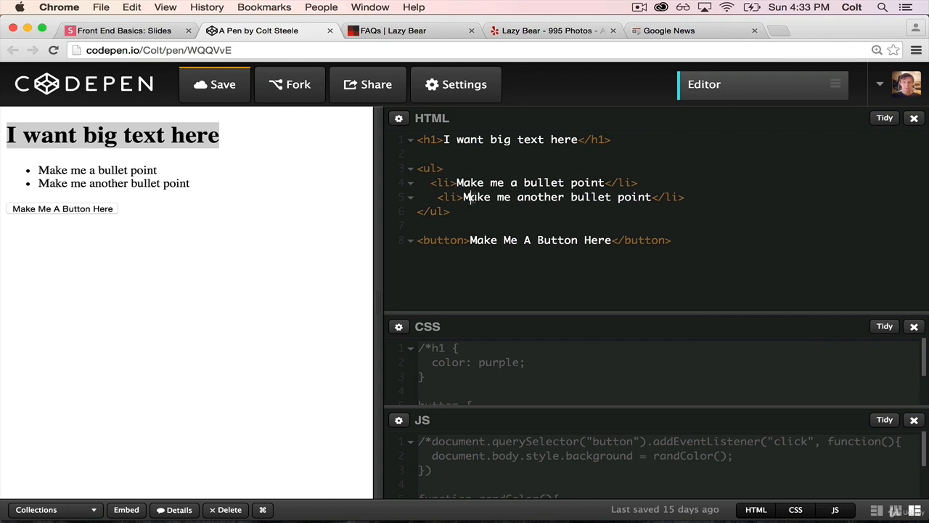
{"action": "left_click", "coordinate": [450, 212]}
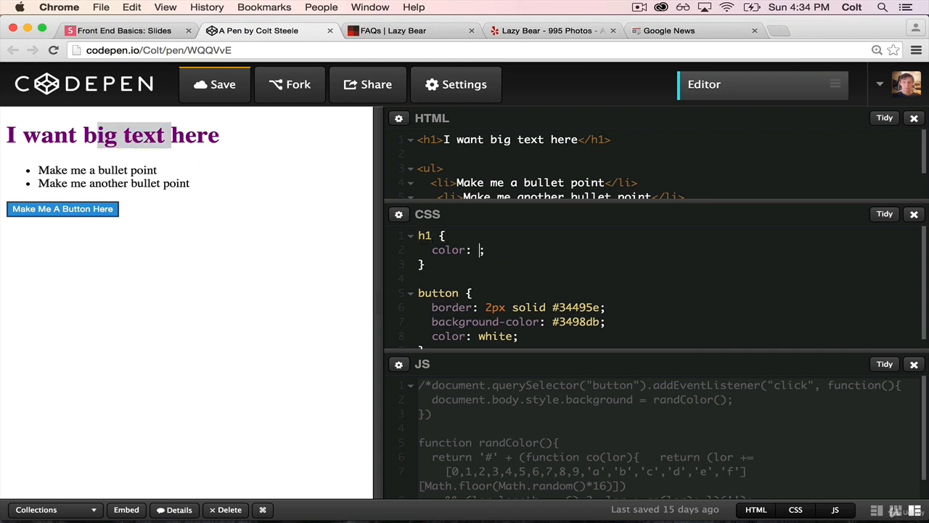
In the CSS, set h1 and button colors to green and the button border to 20px.
{"action": "type", "text": "green"}
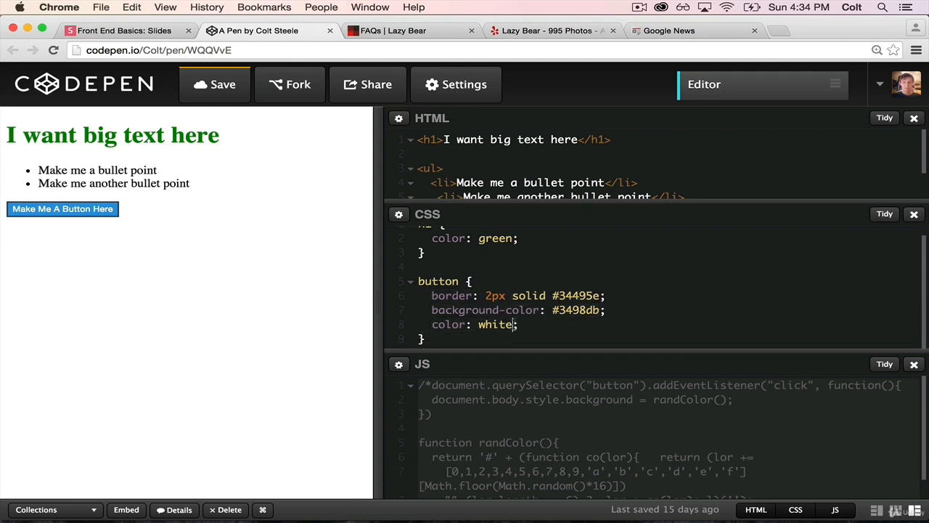
{"action": "key", "text": "backspace"}
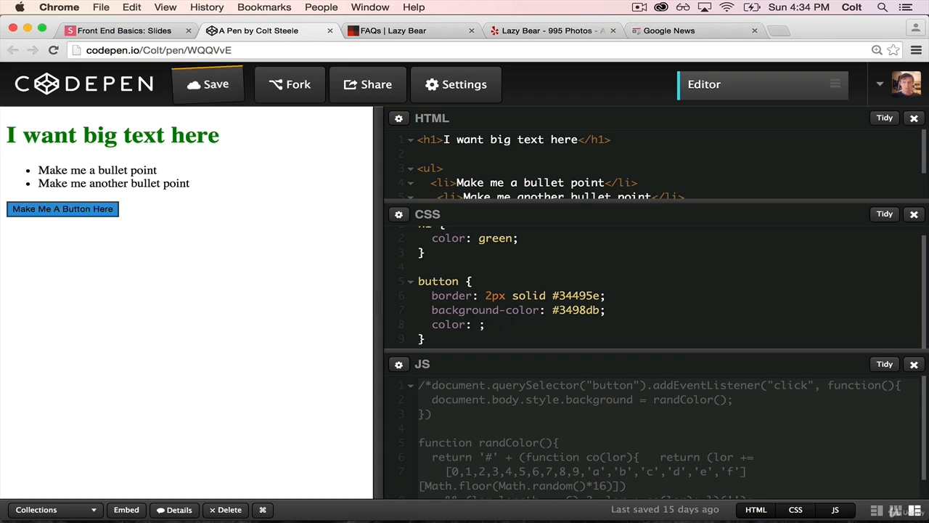
{"action": "type", "text": "green"}
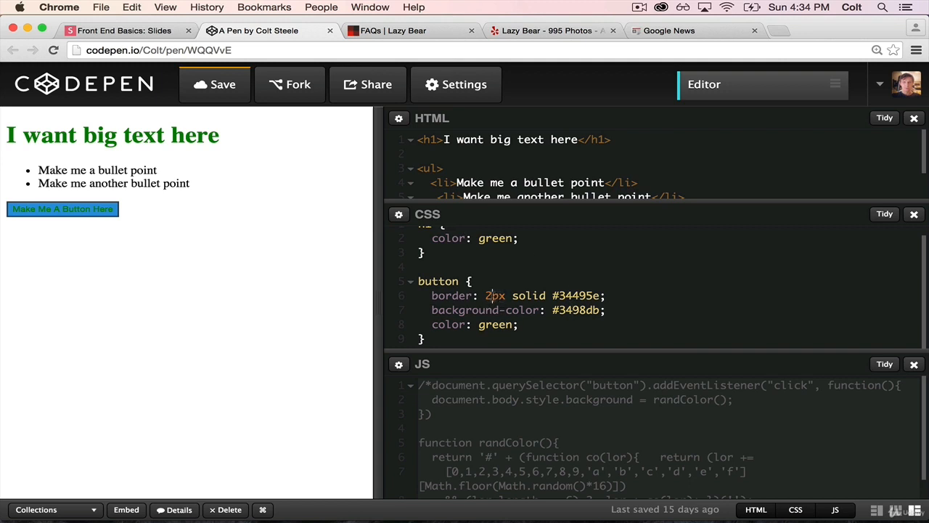
{"action": "type", "text": "0"}
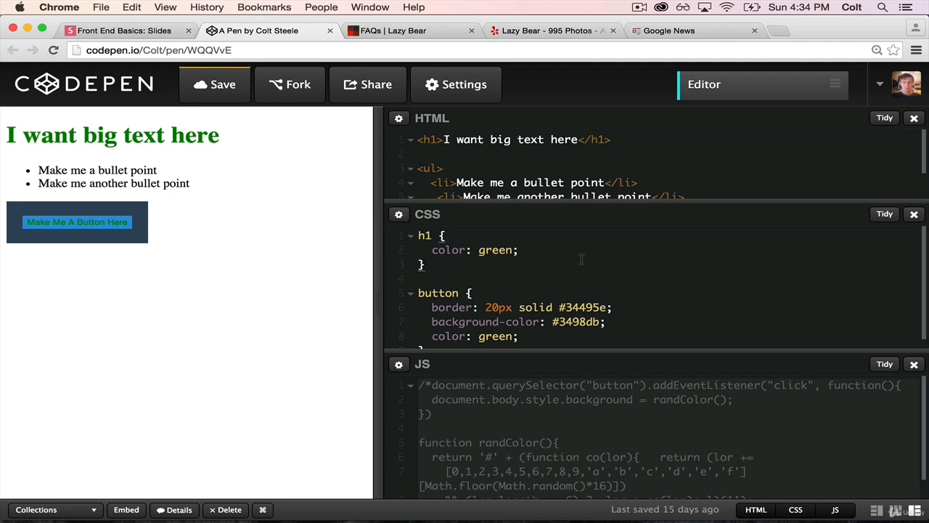
{"action": "scroll", "scroll_direction": "down", "scroll_amount": 3}
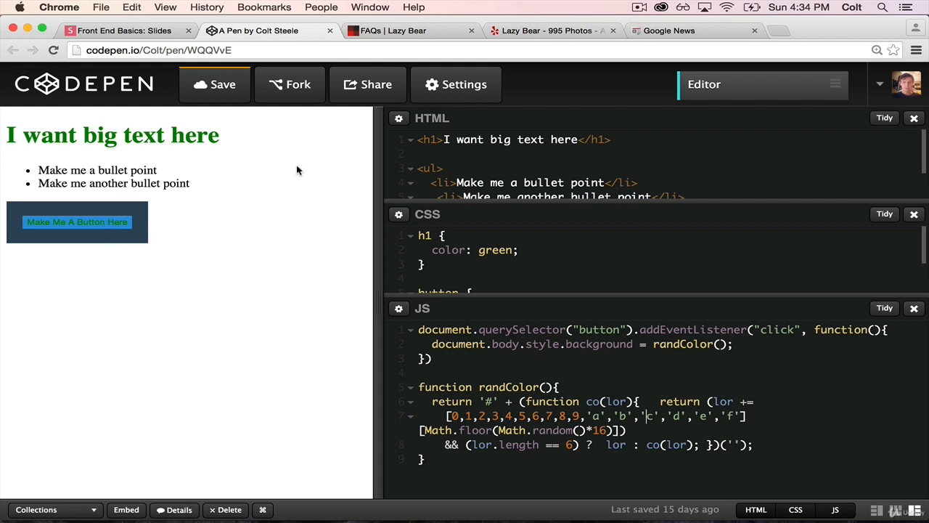
{"action": "mouse_move", "coordinate": [656, 397]}
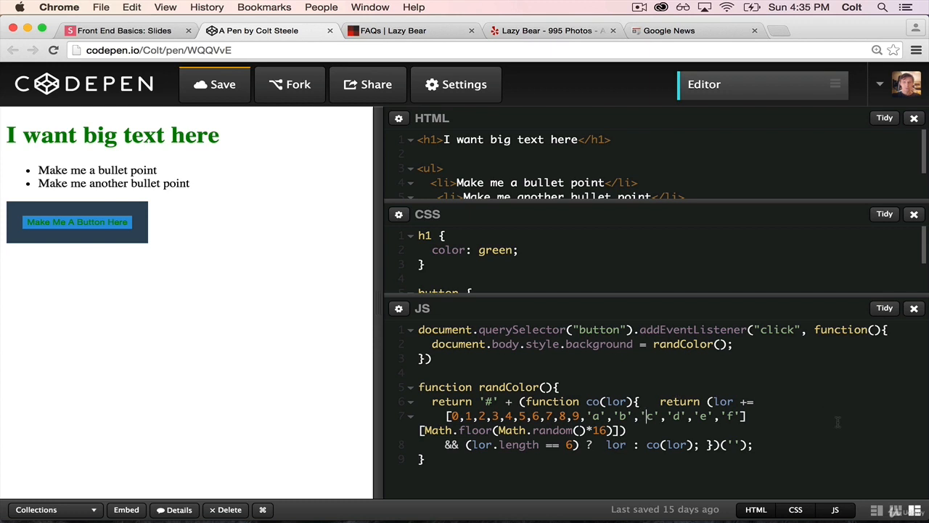
{"action": "left_click", "coordinate": [77, 221]}
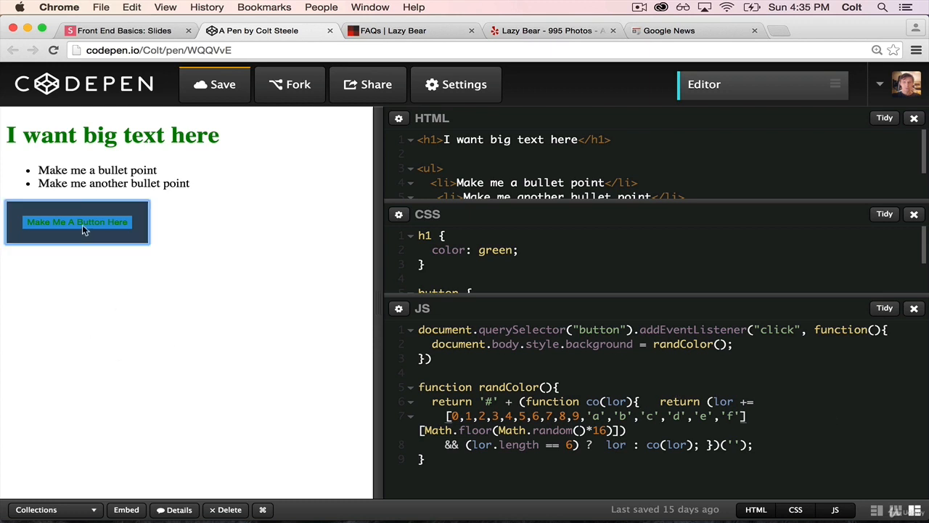
{"action": "left_click", "coordinate": [76, 221]}
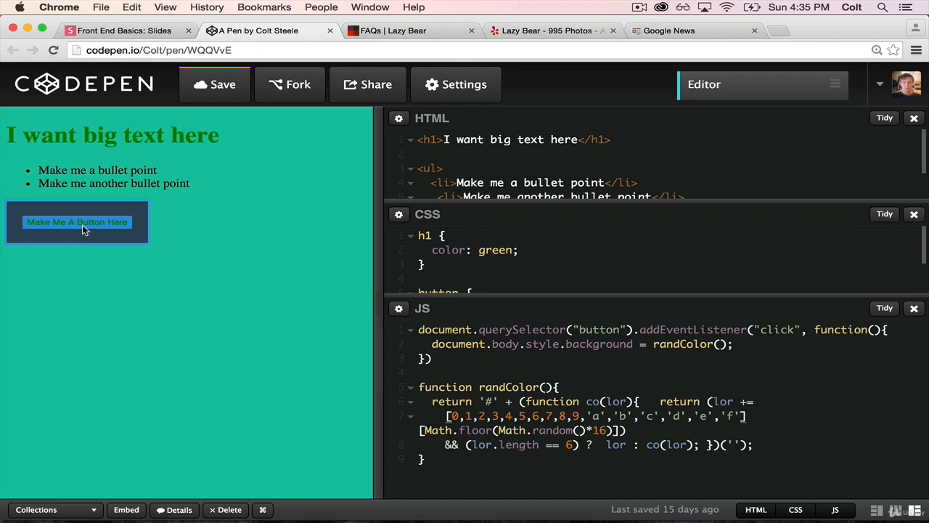
{"action": "left_click", "coordinate": [77, 221]}
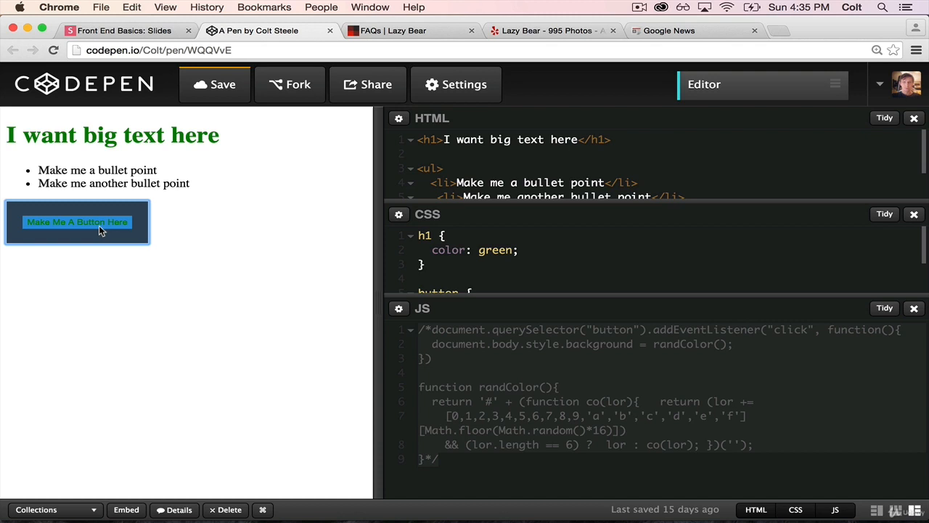
Click the preview button three times, getting purple, blue and mint green backgrounds.
{"action": "scroll", "scroll_direction": "down", "scroll_amount": 3}
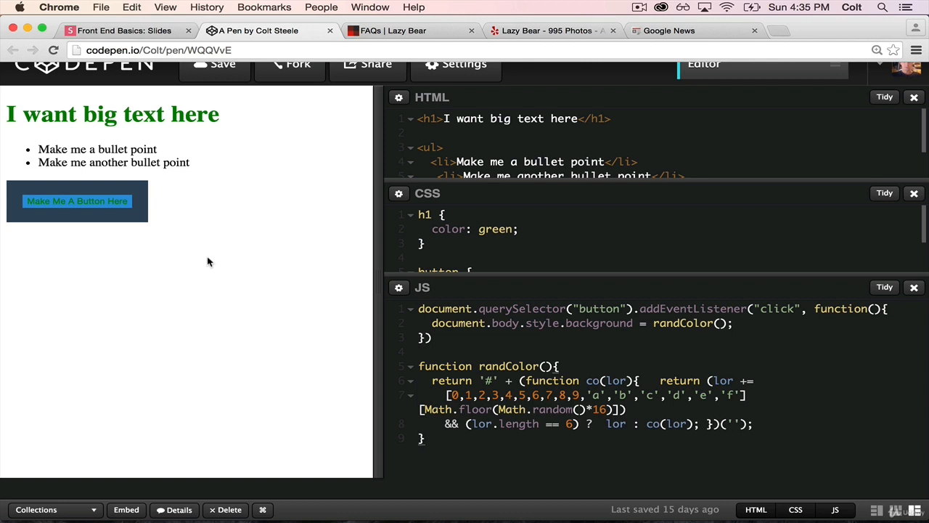
{"action": "left_click", "coordinate": [76, 201]}
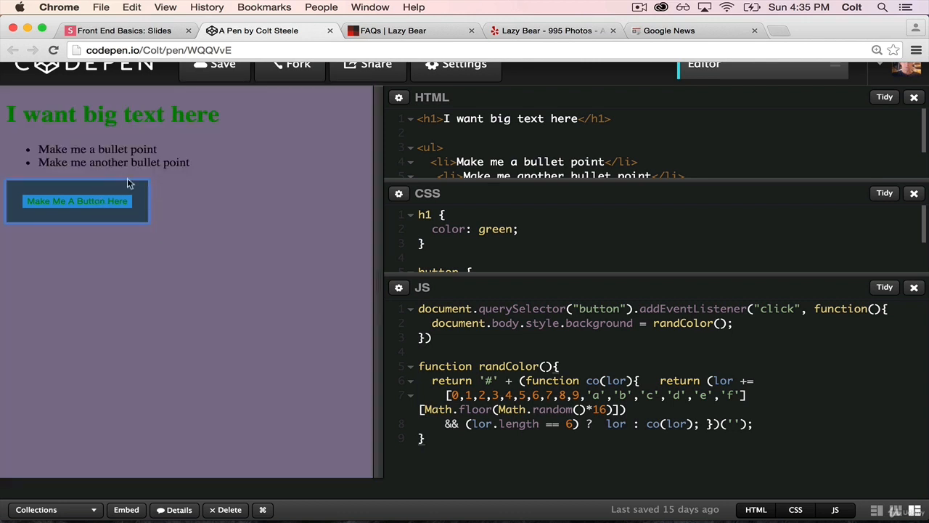
{"action": "mouse_move", "coordinate": [134, 194]}
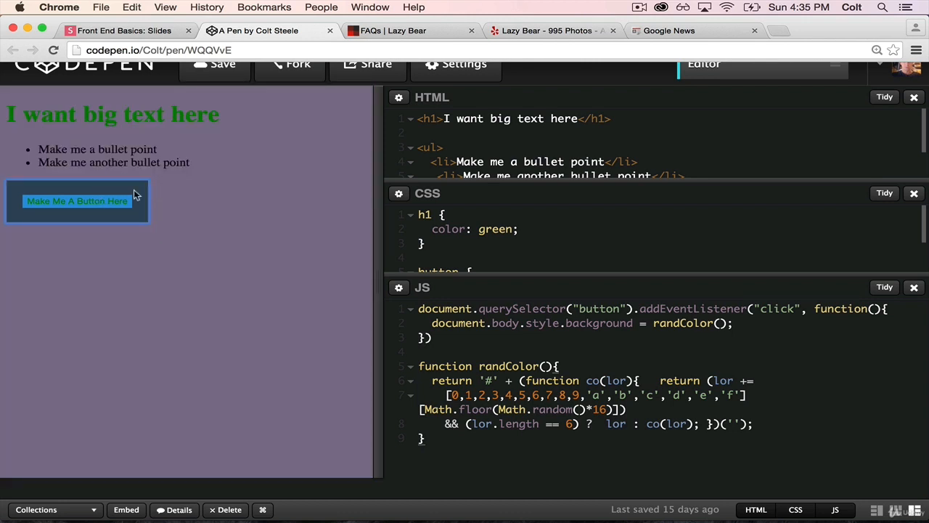
{"action": "left_click", "coordinate": [76, 201]}
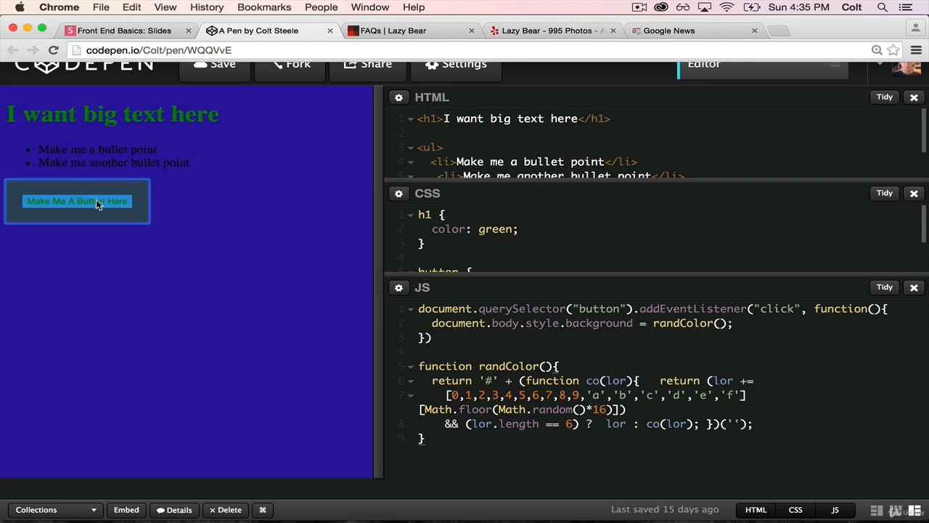
{"action": "left_click", "coordinate": [76, 201]}
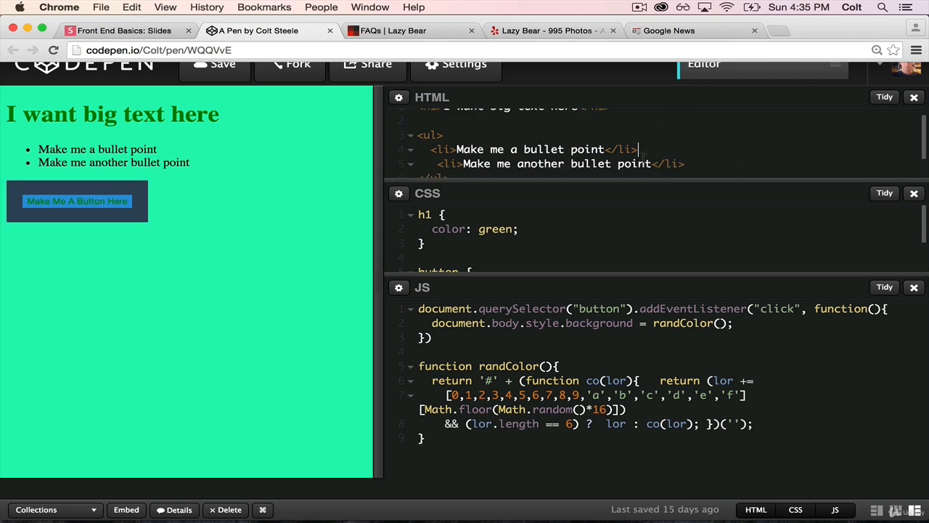
{"action": "scroll", "scroll_direction": "down", "scroll_amount": 3}
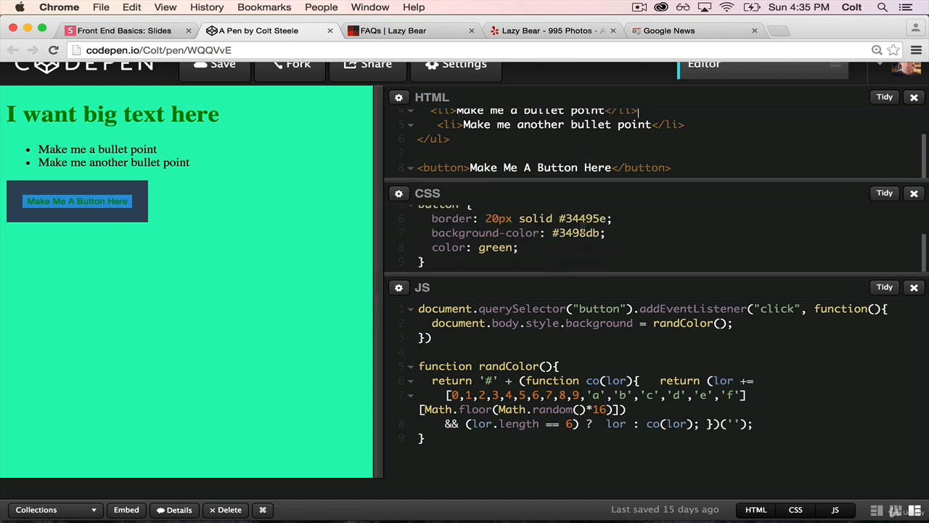